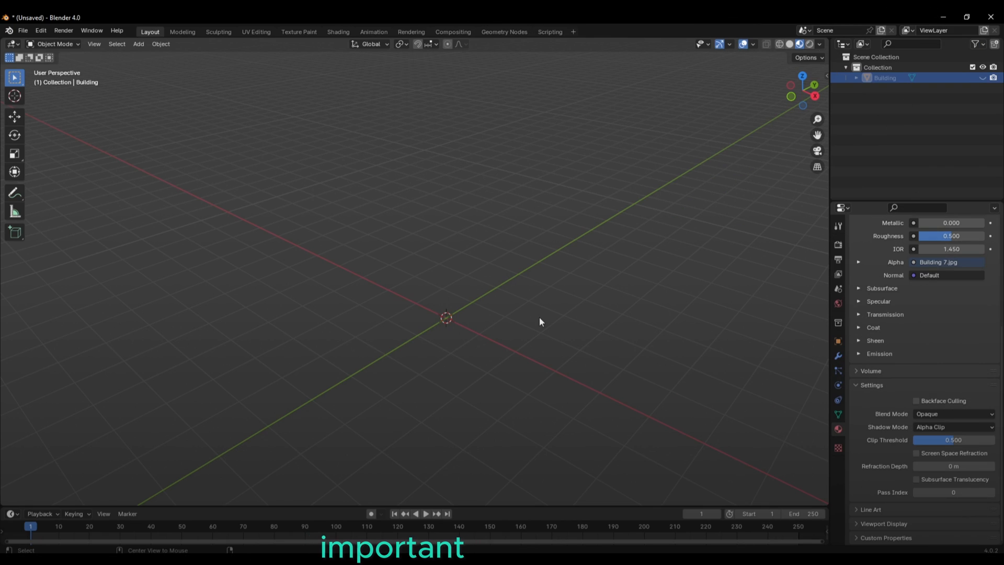
- Extrude the balcony and ledge faces outward, then view the facade with its new depth
key("ctrl+r")
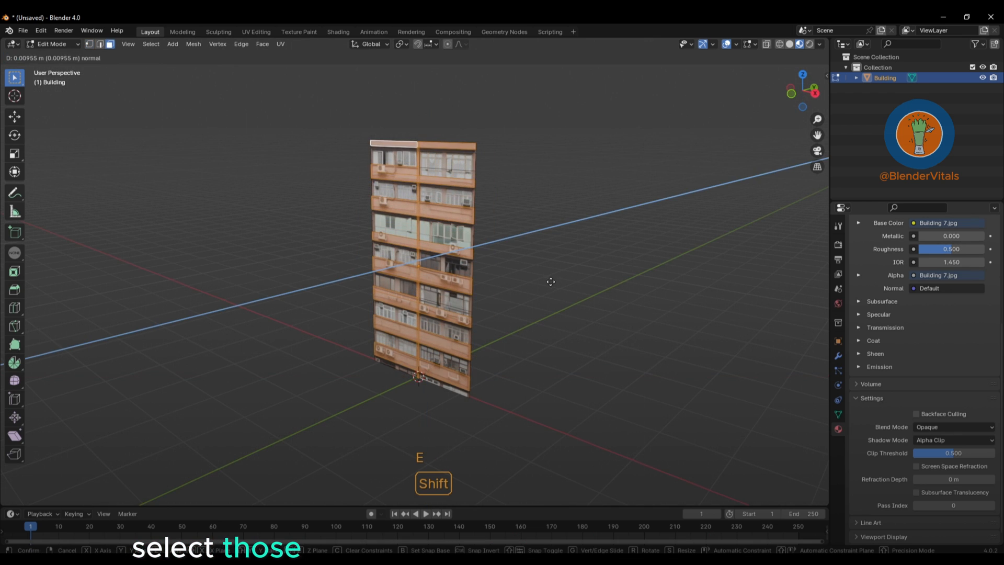
key("Tab")
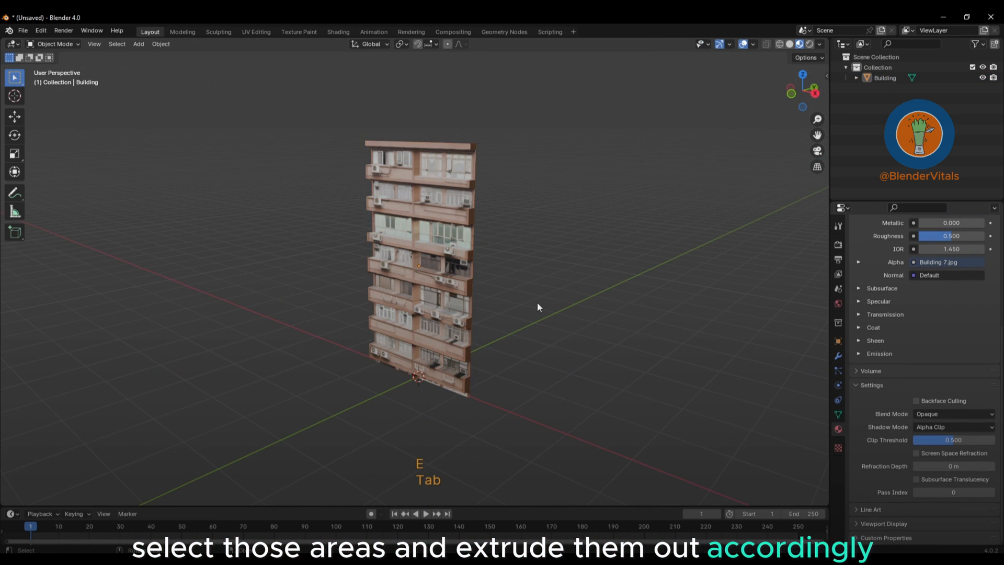
- Select the inner window faces on every floor and save the file as Building.blend
key("Tab")
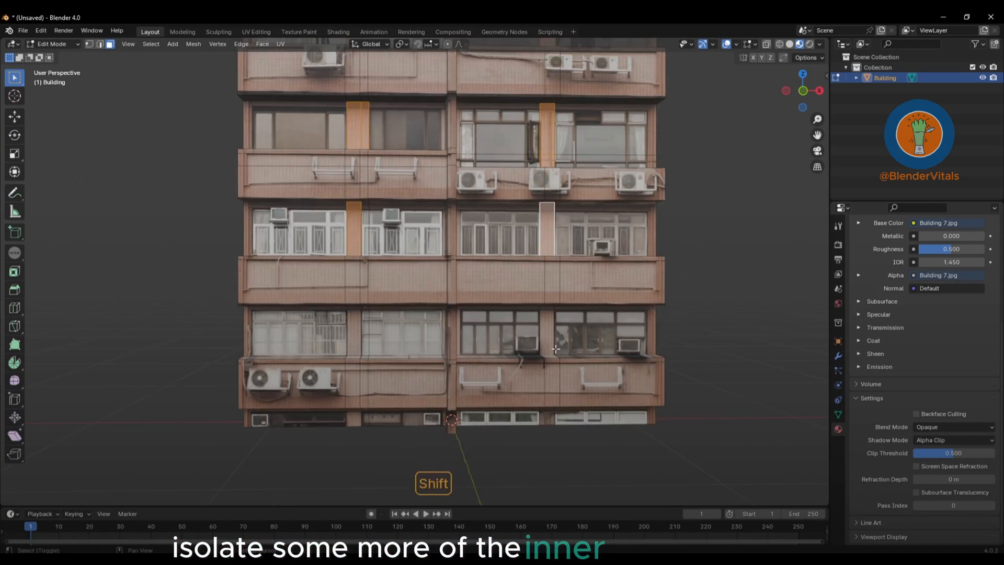
key("Tab")
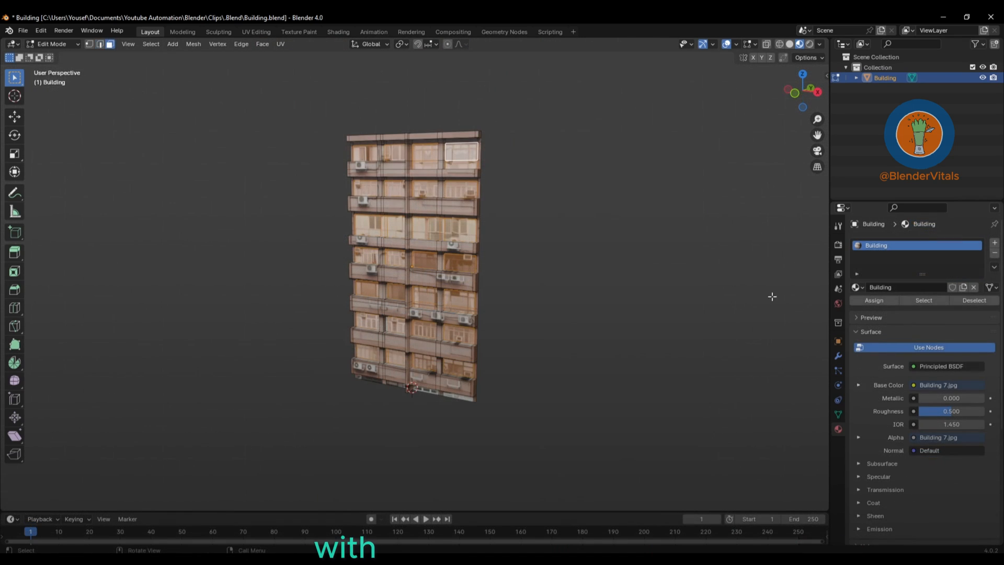
- Assign a Building.001 material copy to the window faces with Metallic 0.701 and Roughness 0.327
left_click(994, 242)
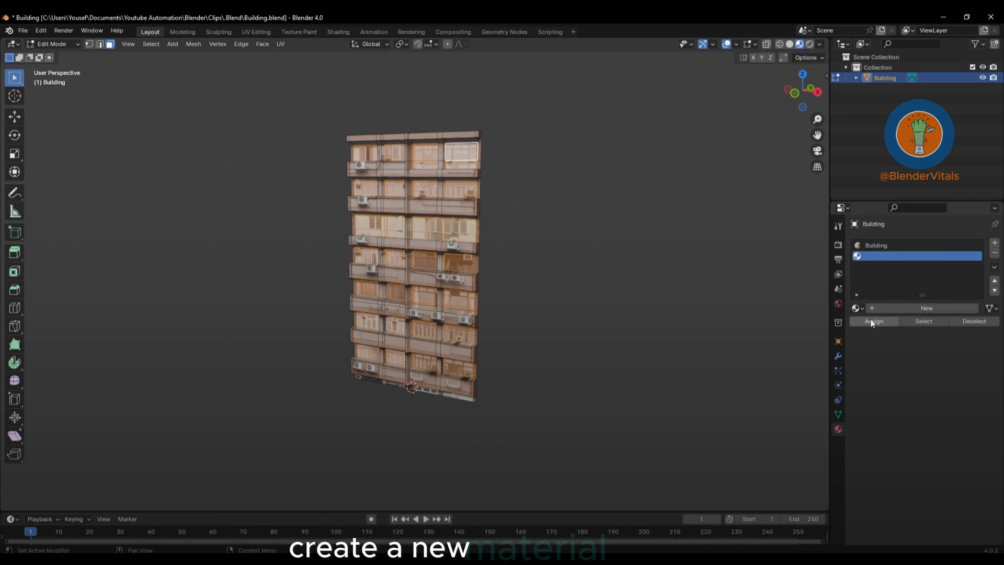
left_click(926, 308)
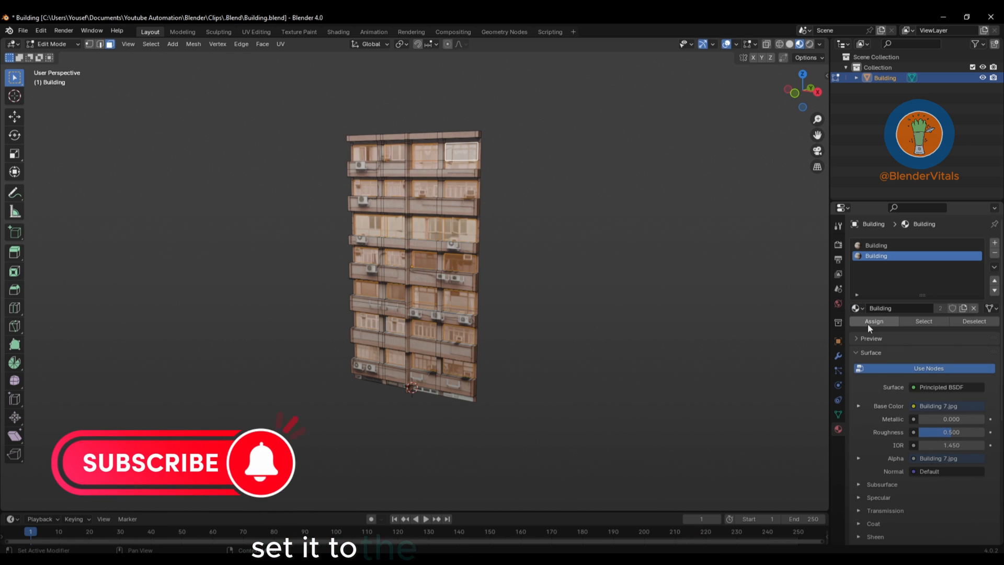
left_click(963, 307)
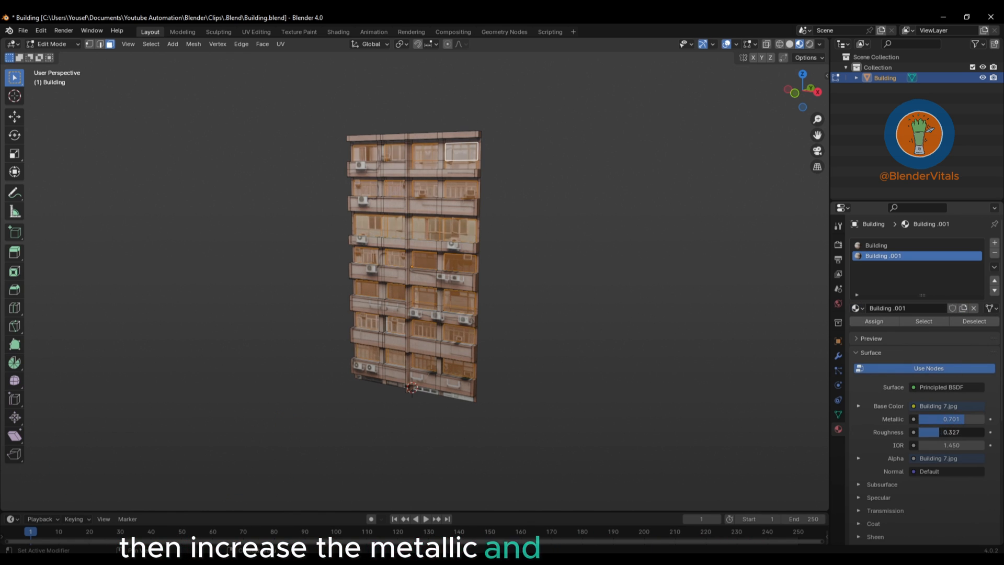
key("Tab")
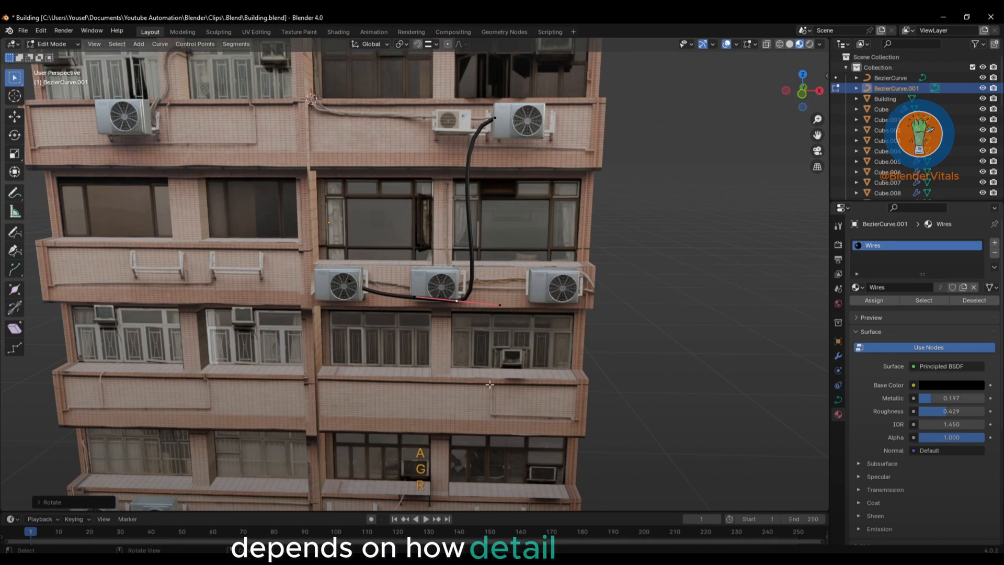
- Duplicate the detailed facade as Building.001 and move it beside the original
key("shift+d")
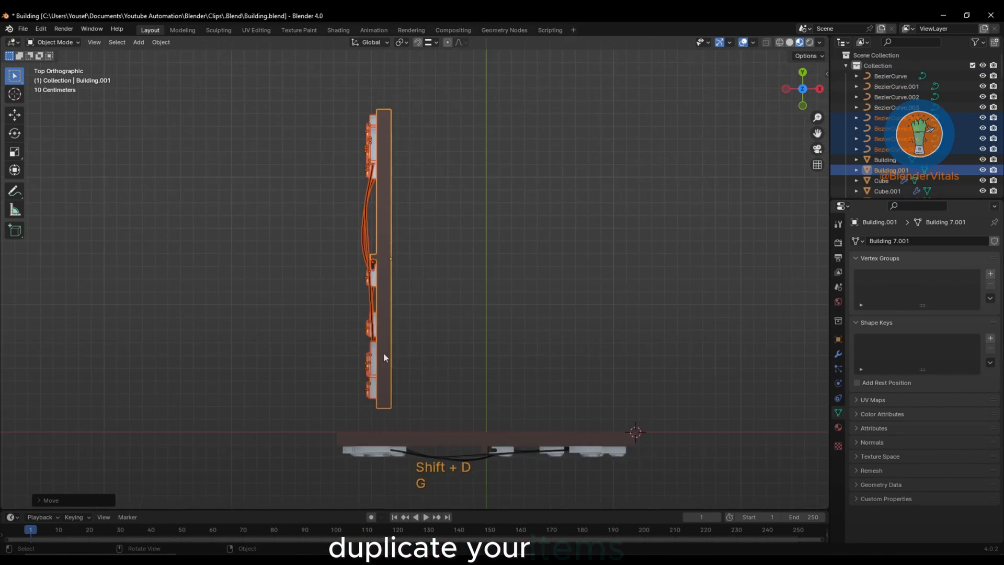